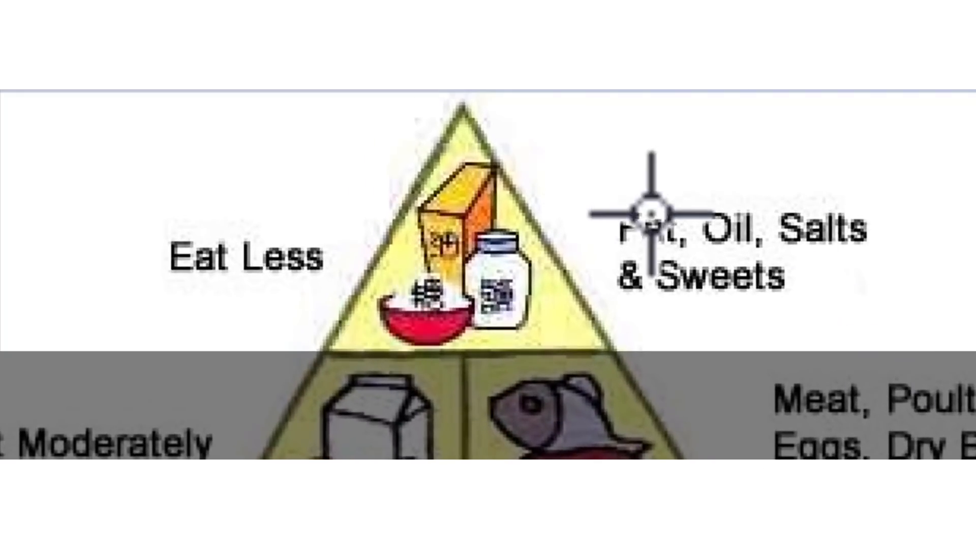
{"action": "mouse_move", "coordinate": [464, 271]}
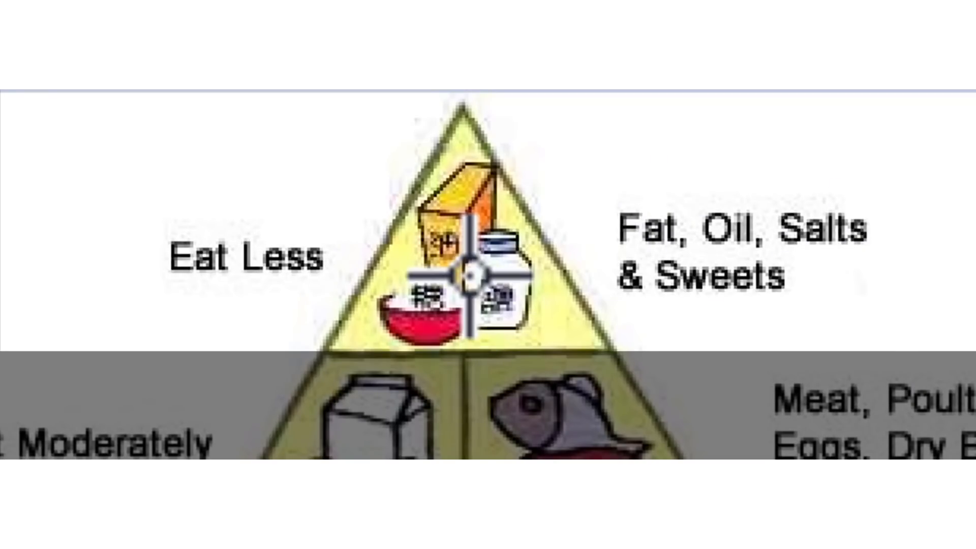